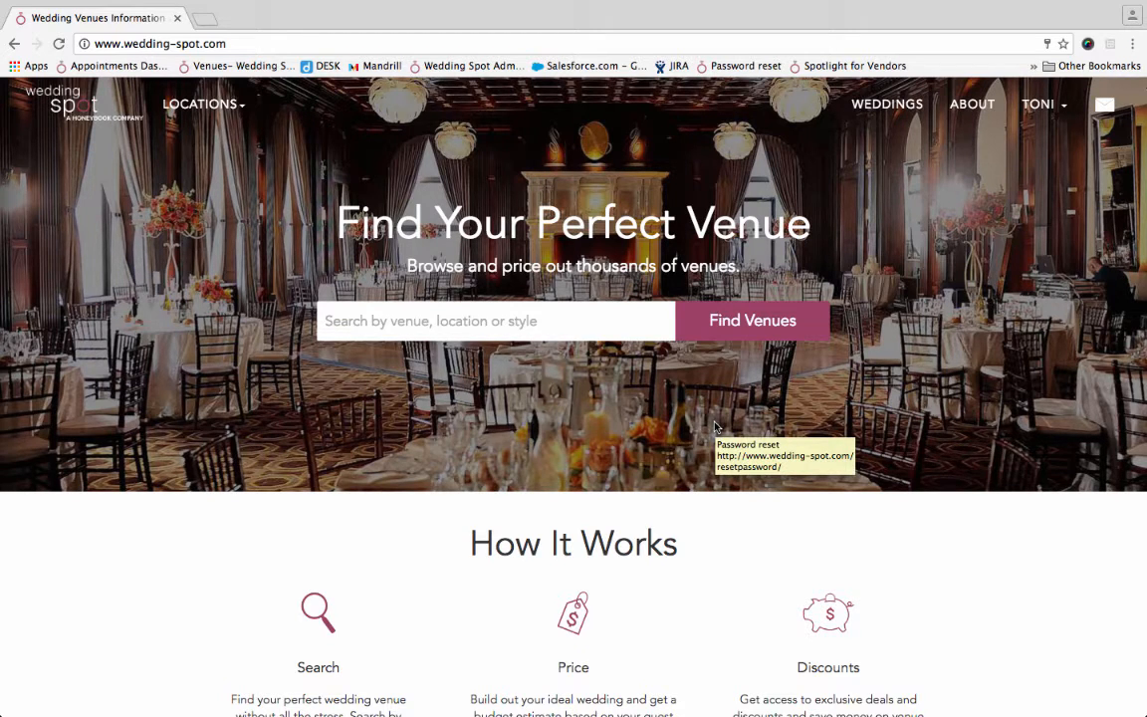
mouse_move(715, 426)
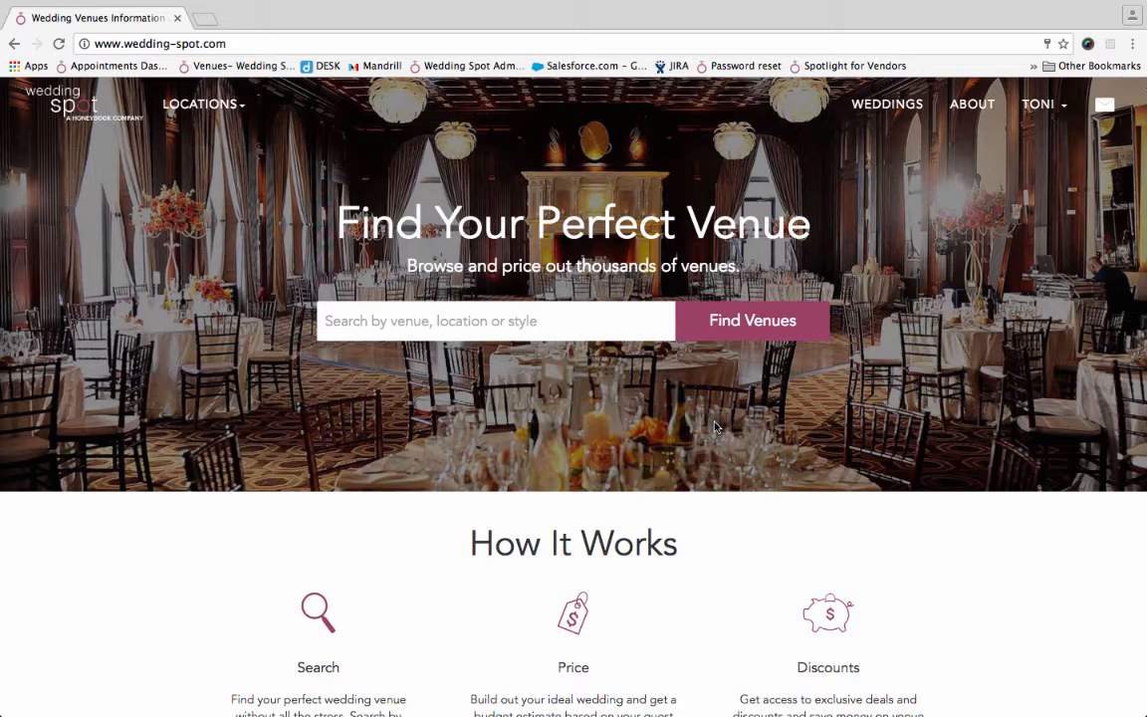
mouse_move(734, 441)
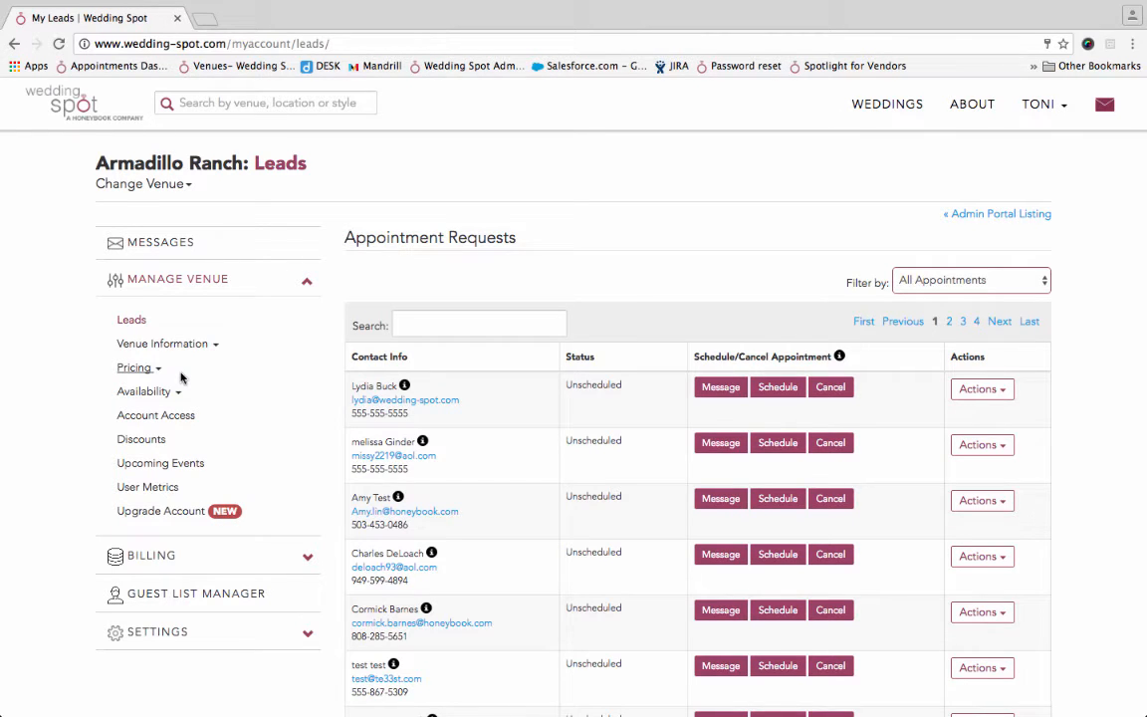
- Expand Pricing and open Armadillo Ranch's Venue Rental Fees page with per-event reception and ceremony fees
click(134, 368)
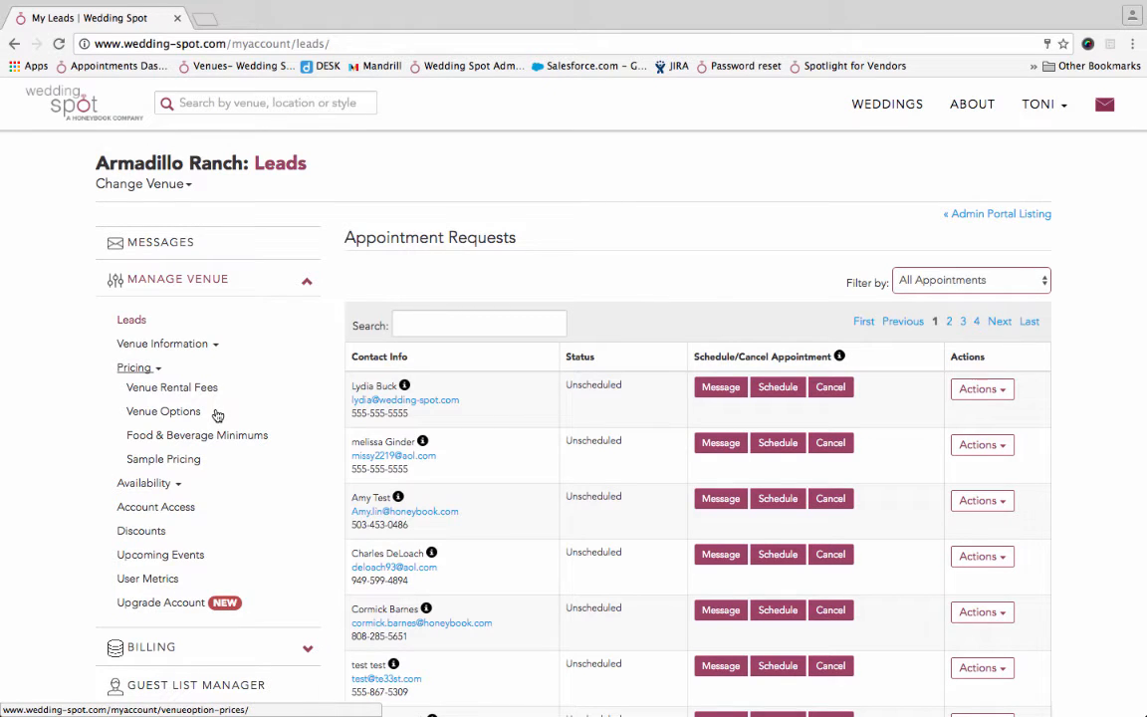
click(171, 387)
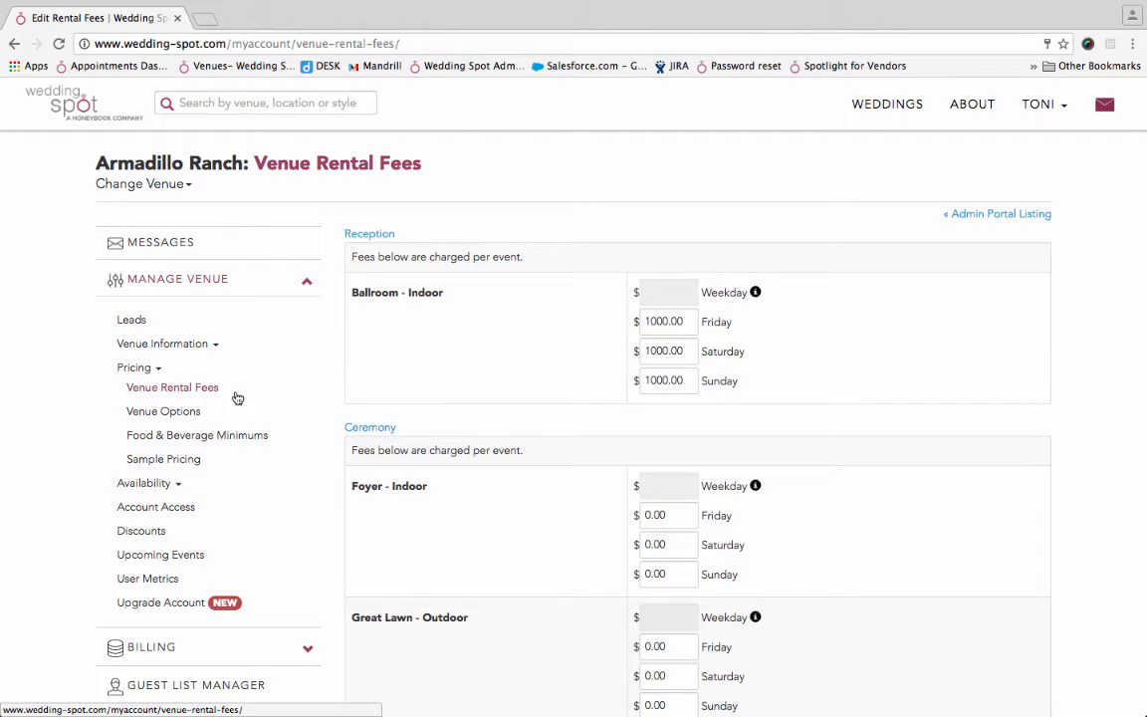
- Scroll through the Venue Options price list, then open the Food & Beverage Minimums page
click(163, 410)
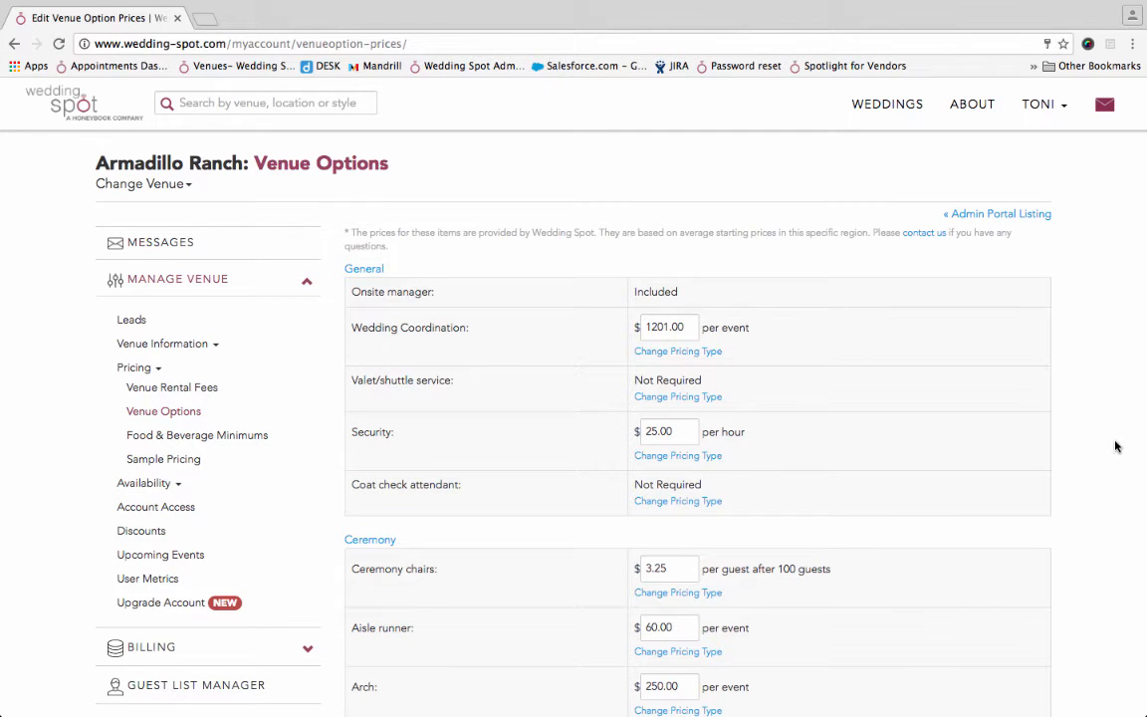
scroll(down, 3)
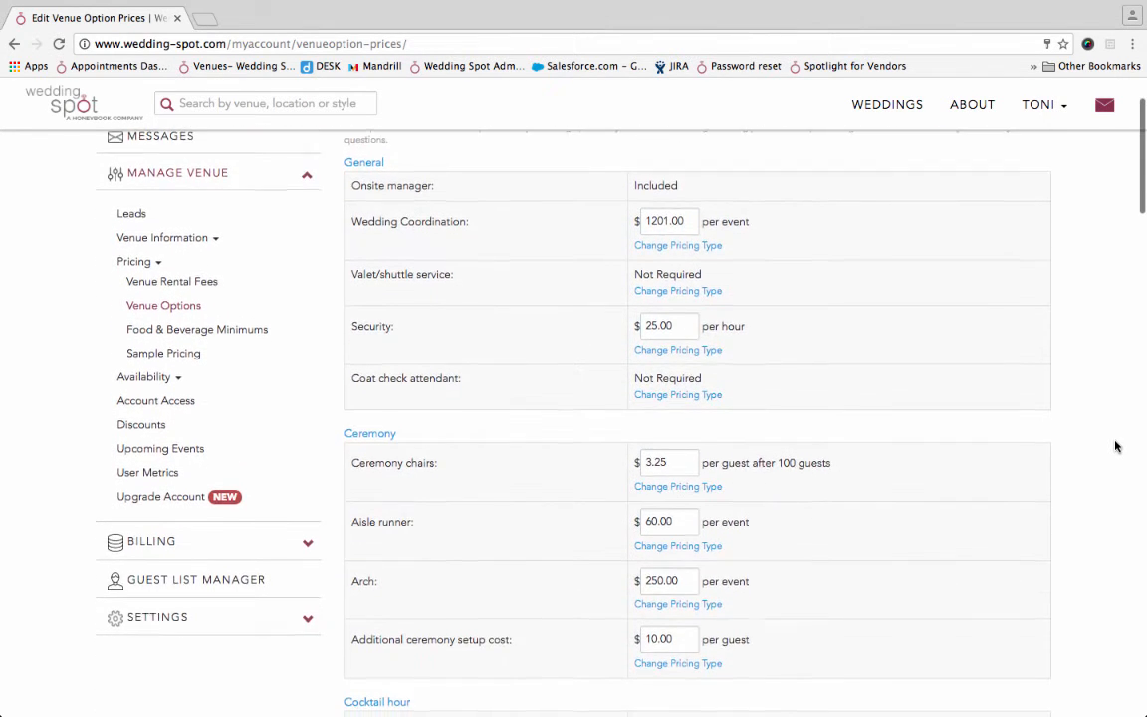
scroll(down, 3)
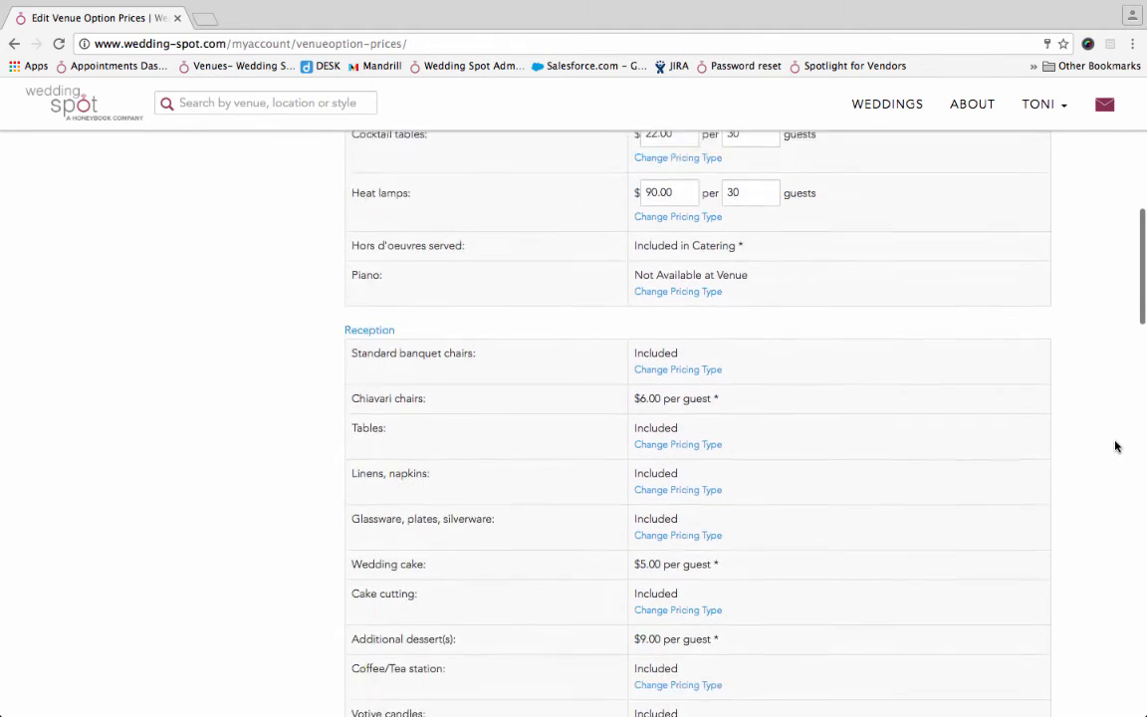
scroll(down, 3)
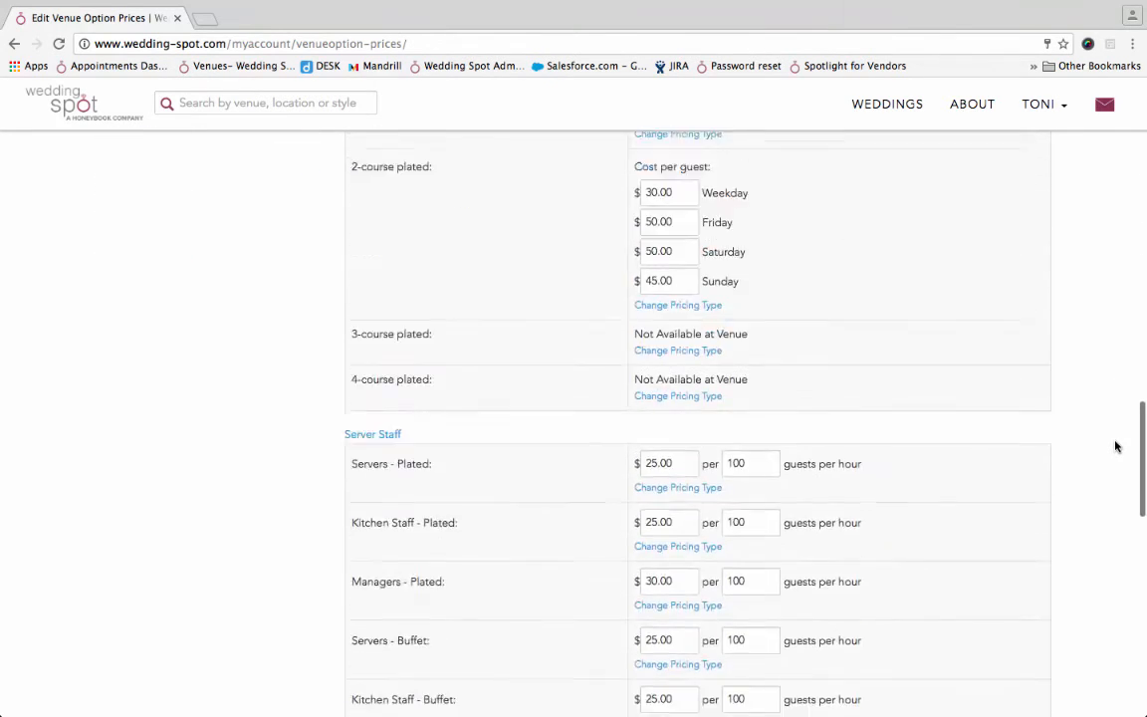
click(196, 435)
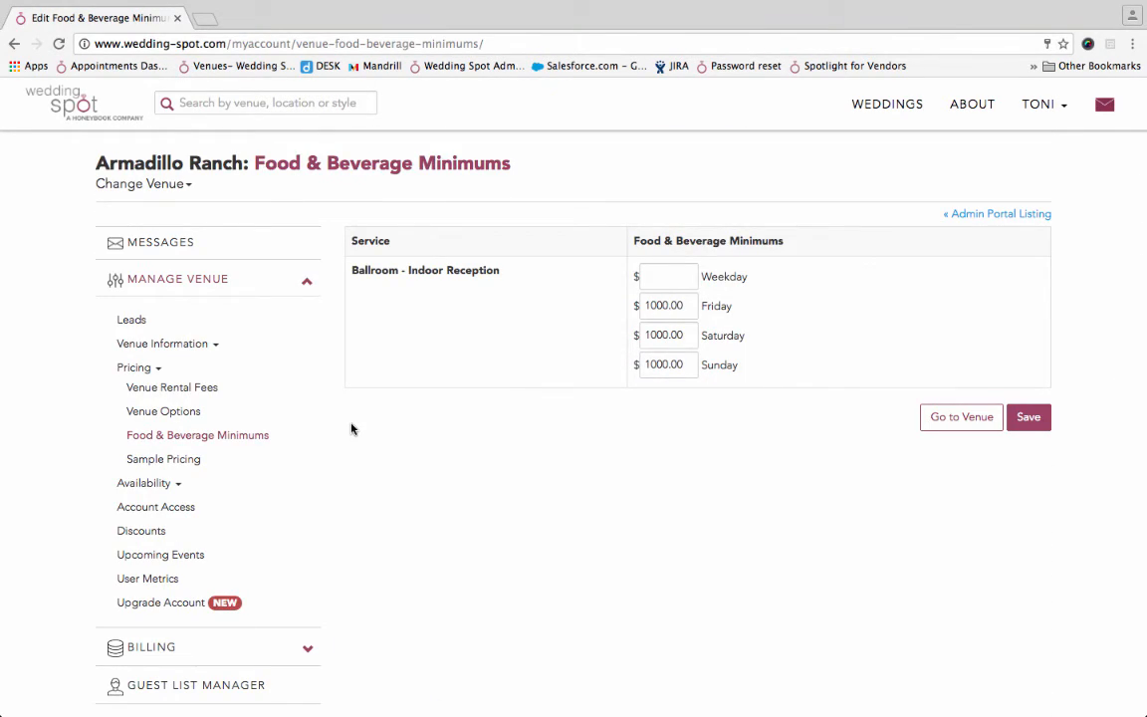